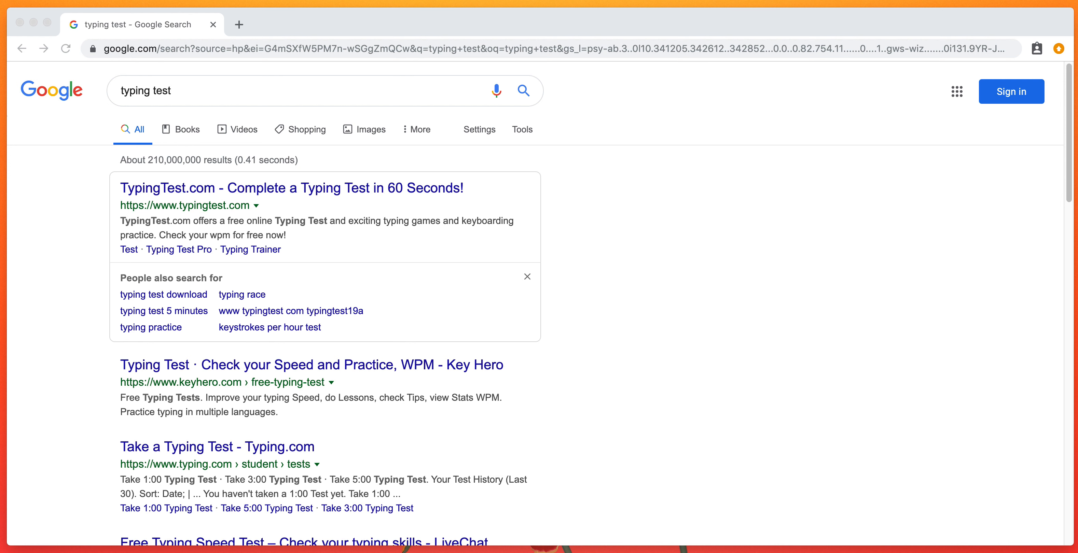
mouse_move(780, 433)
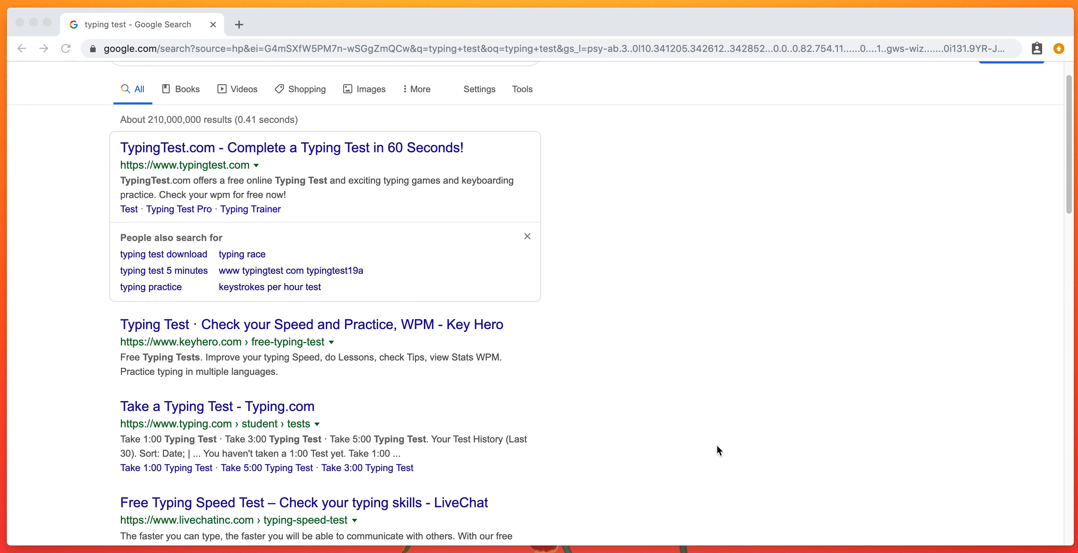
Step: Open the Key Hero typing test result from the Google results for 'typing test'
scroll(up, 3)
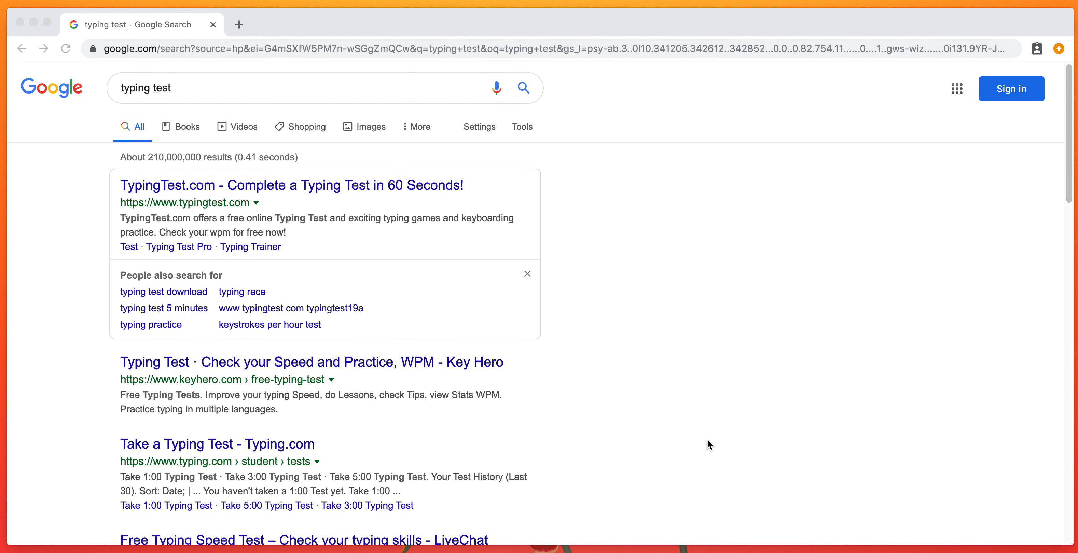
mouse_move(271, 438)
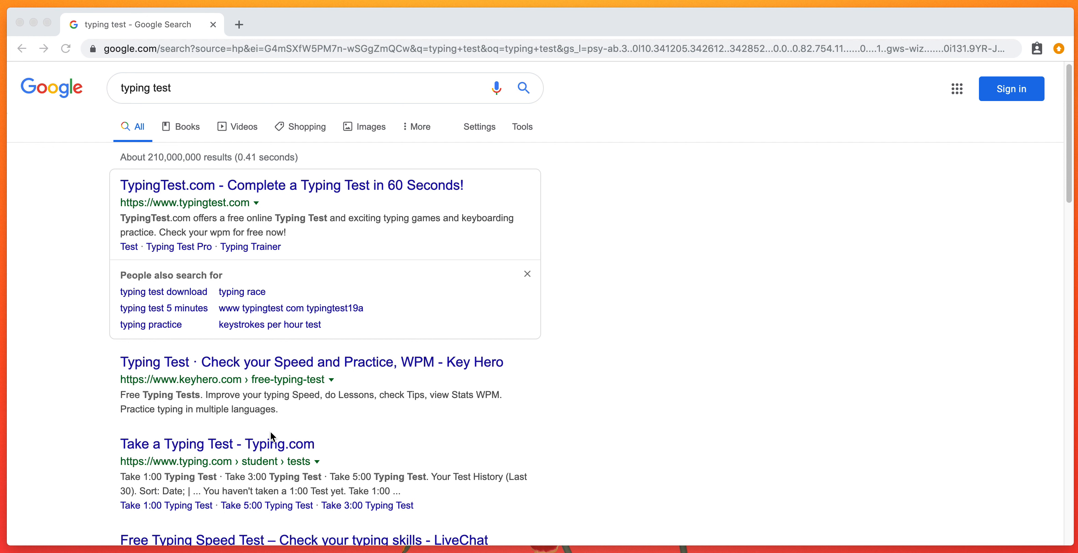
mouse_move(346, 365)
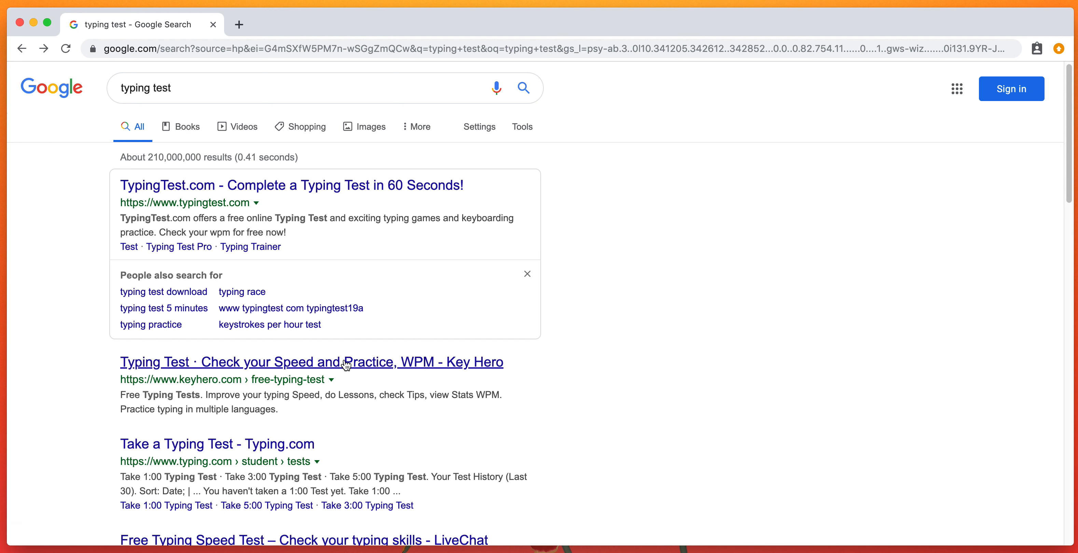
click(343, 362)
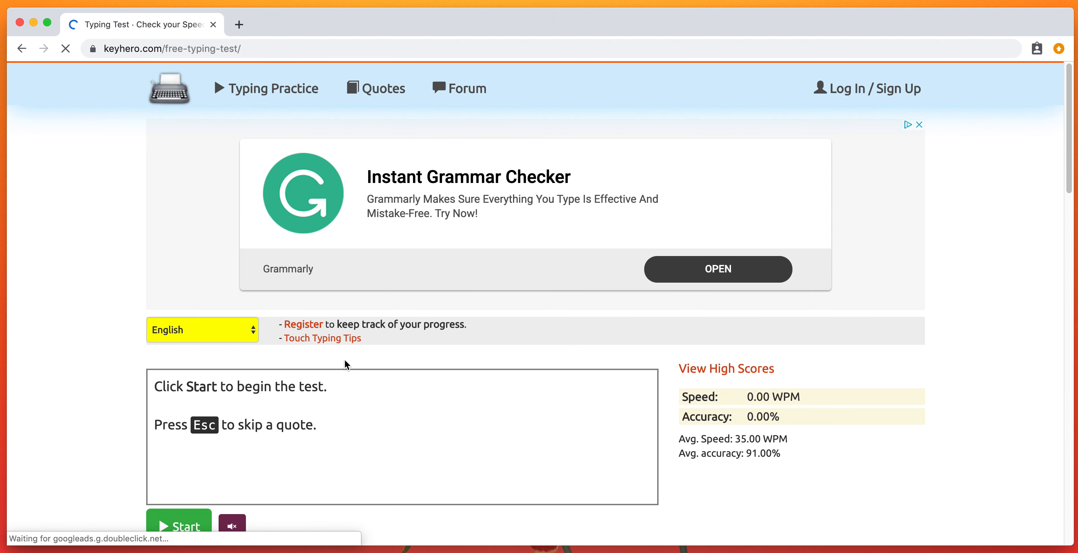
scroll(down, 3)
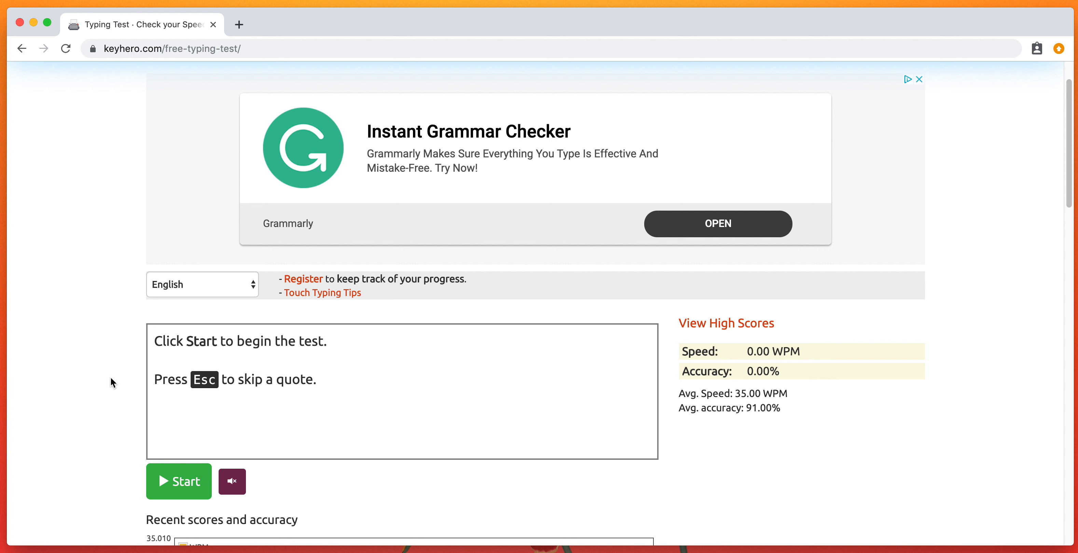
mouse_move(781, 353)
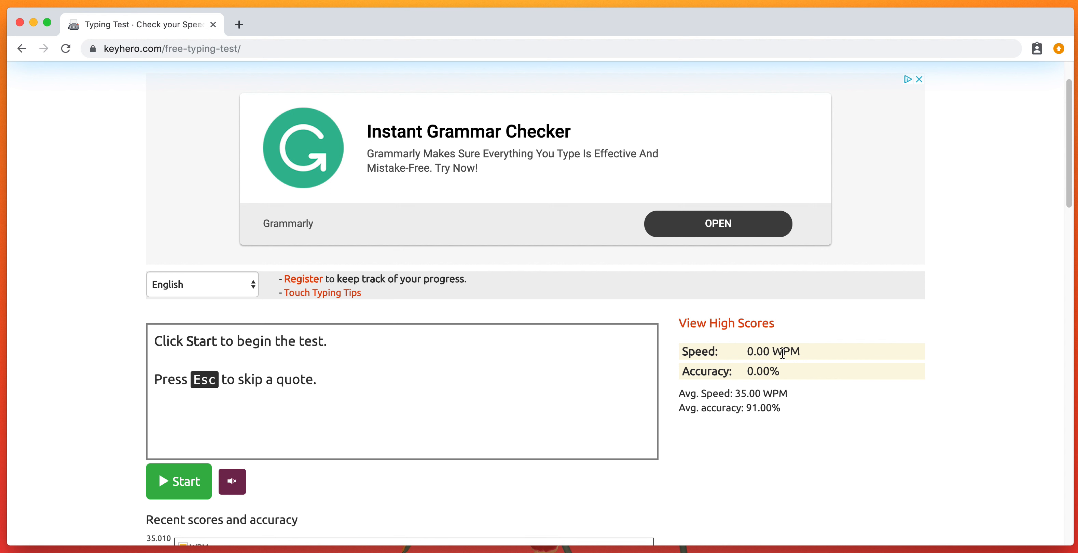
mouse_move(777, 366)
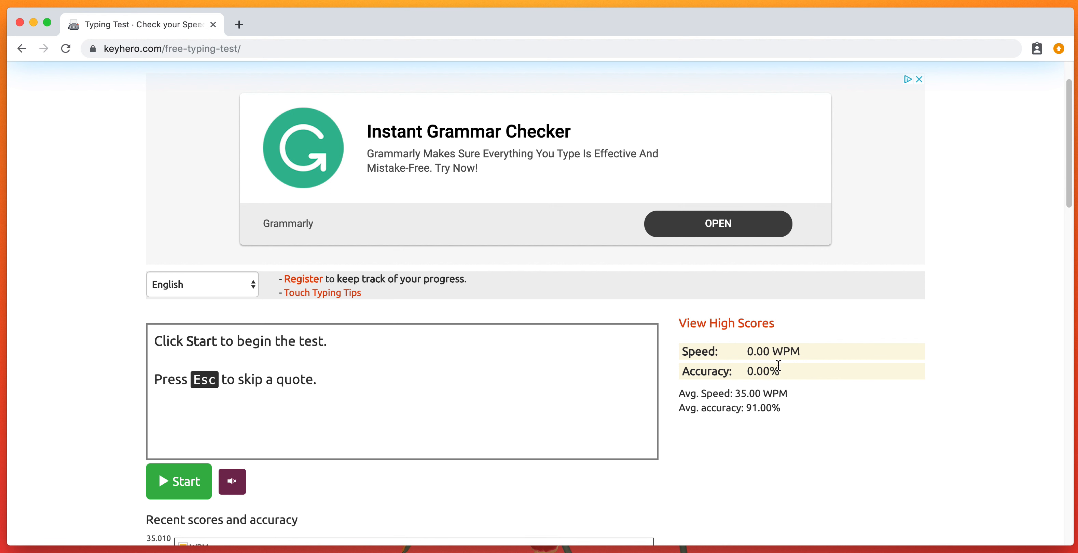
mouse_move(752, 383)
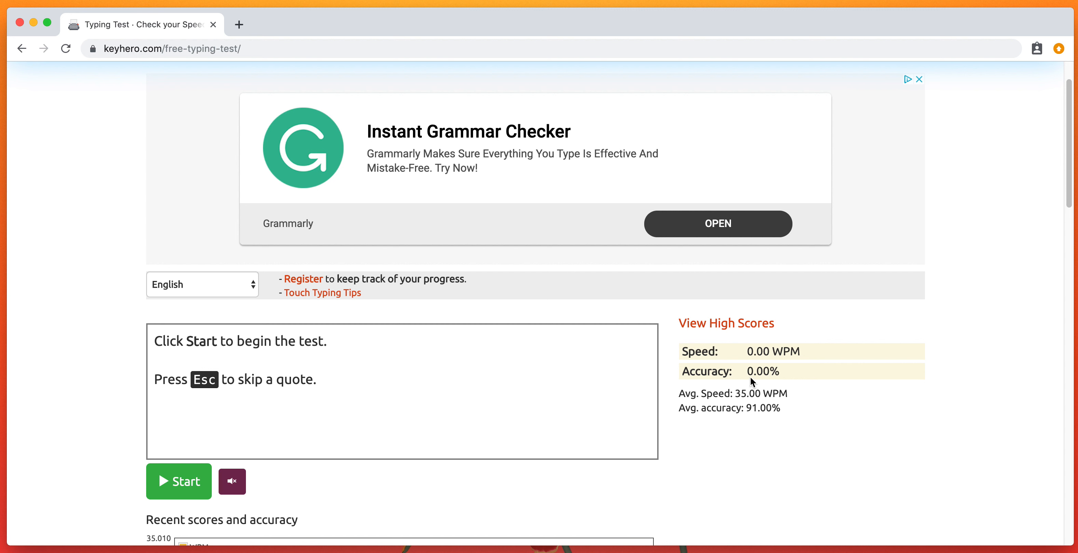
mouse_move(774, 371)
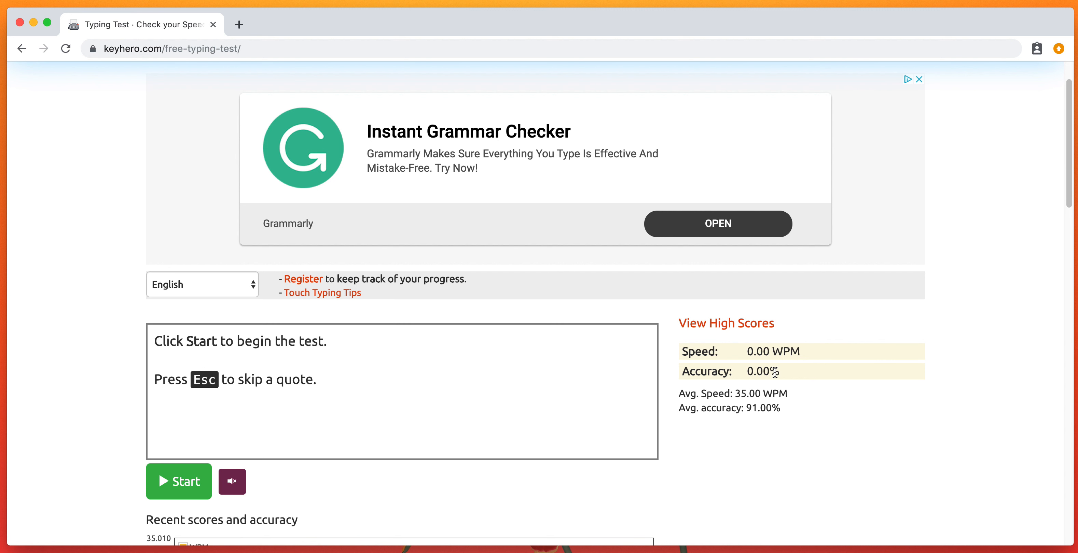
mouse_move(783, 375)
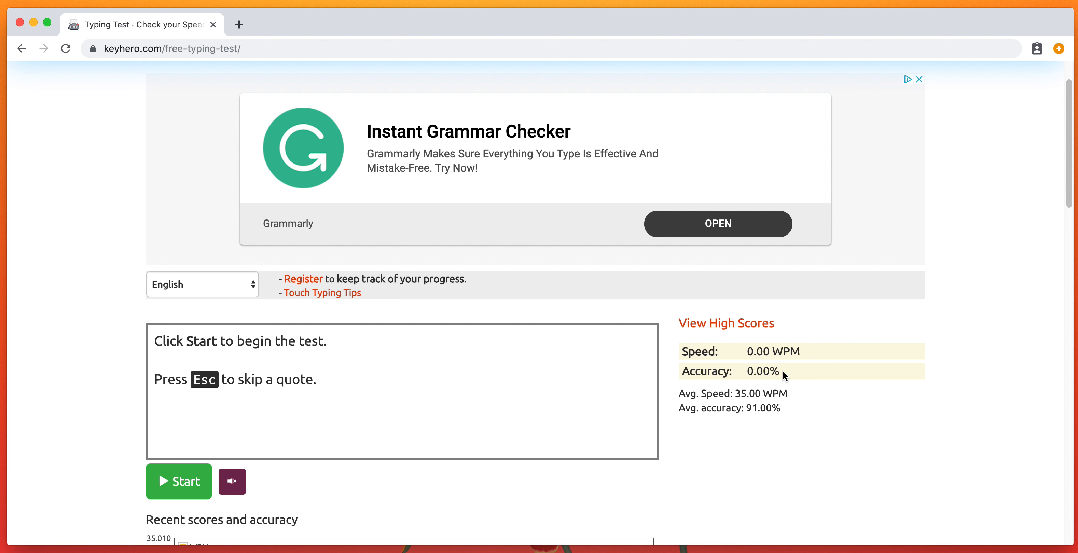
mouse_move(751, 371)
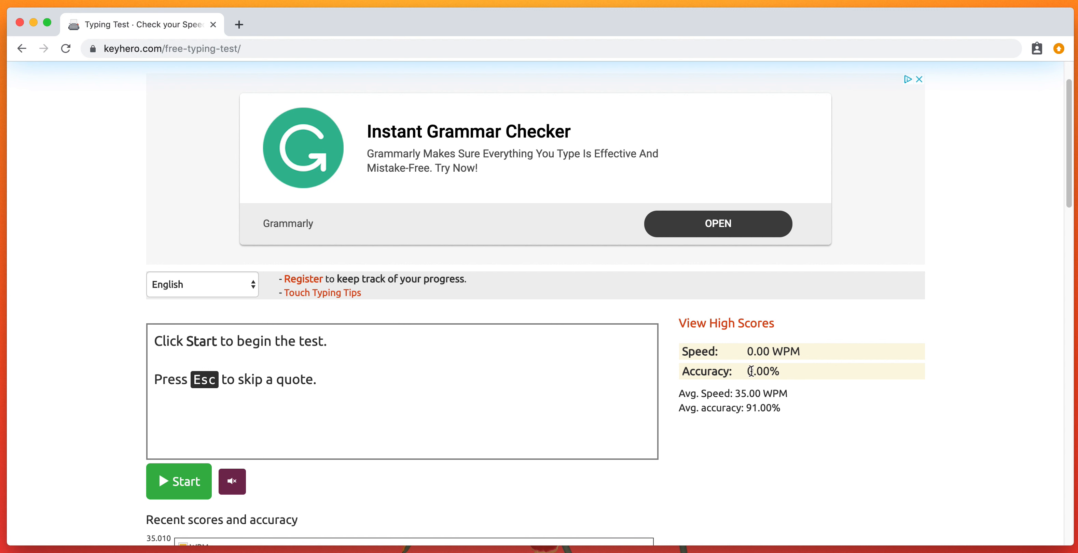
mouse_move(650, 371)
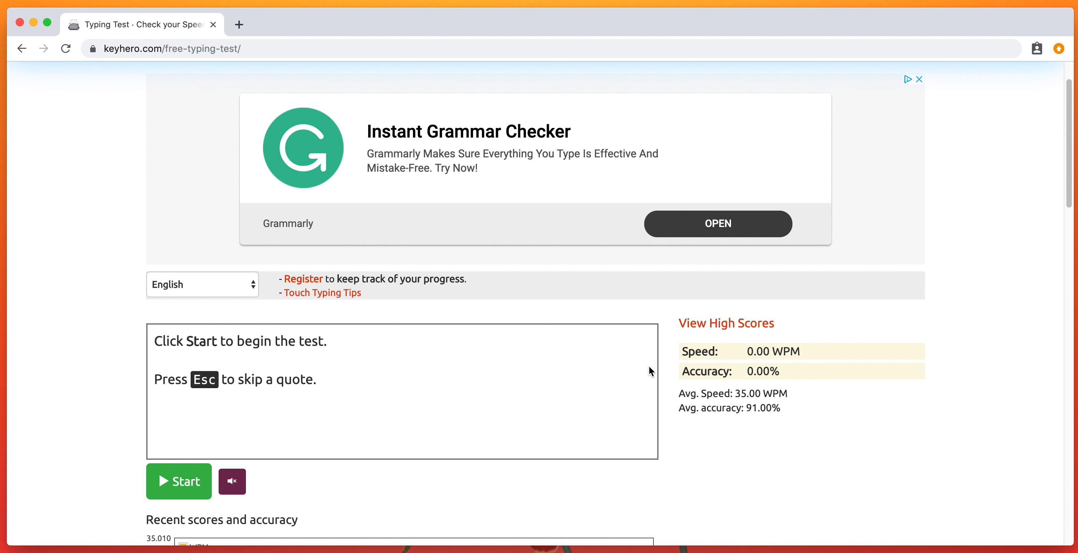
mouse_move(617, 370)
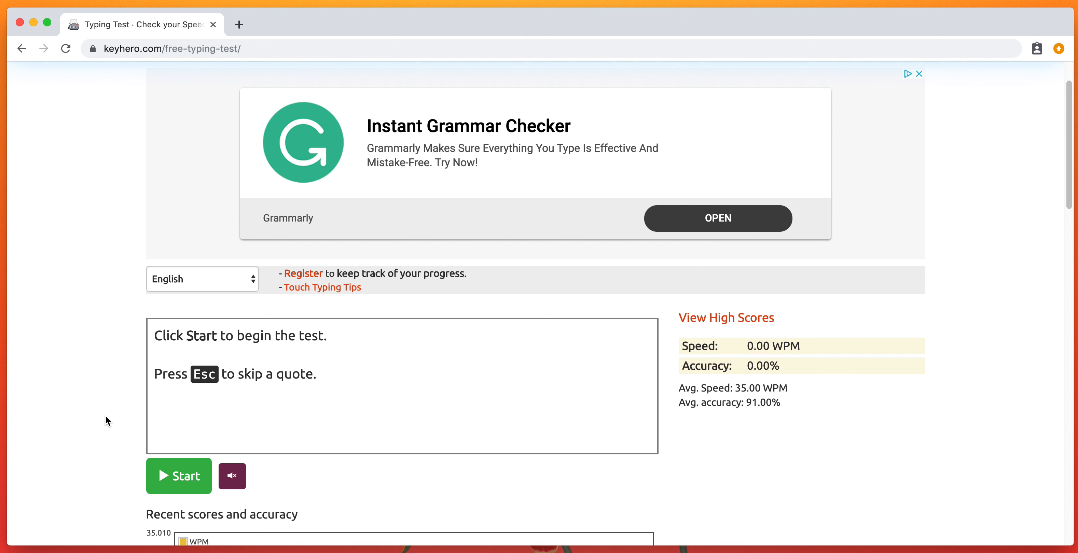
scroll(down, 3)
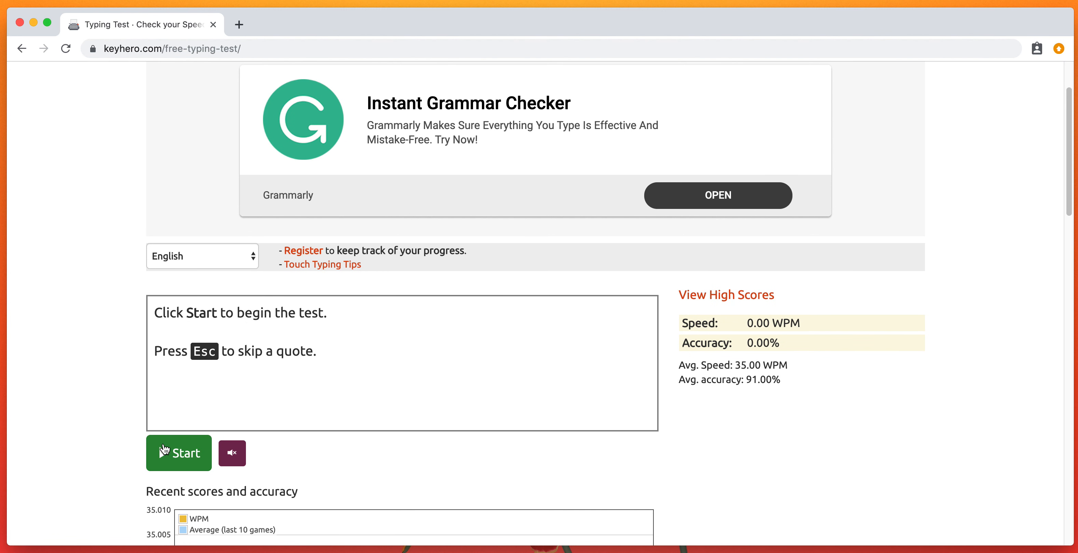
mouse_move(179, 453)
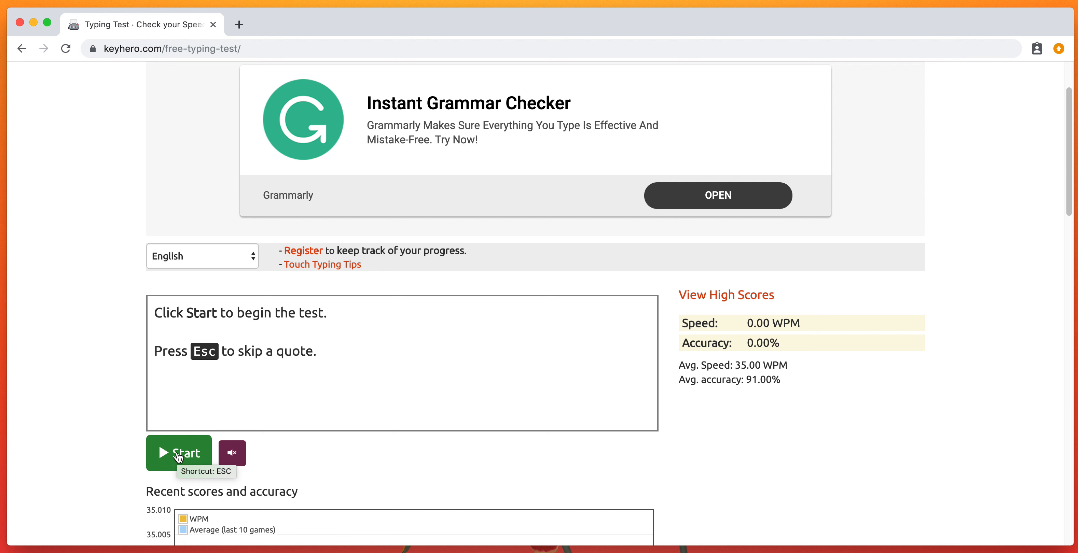
Step: Start the test and begin typing the quote with 'I lear' at 100% accuracy
click(179, 453)
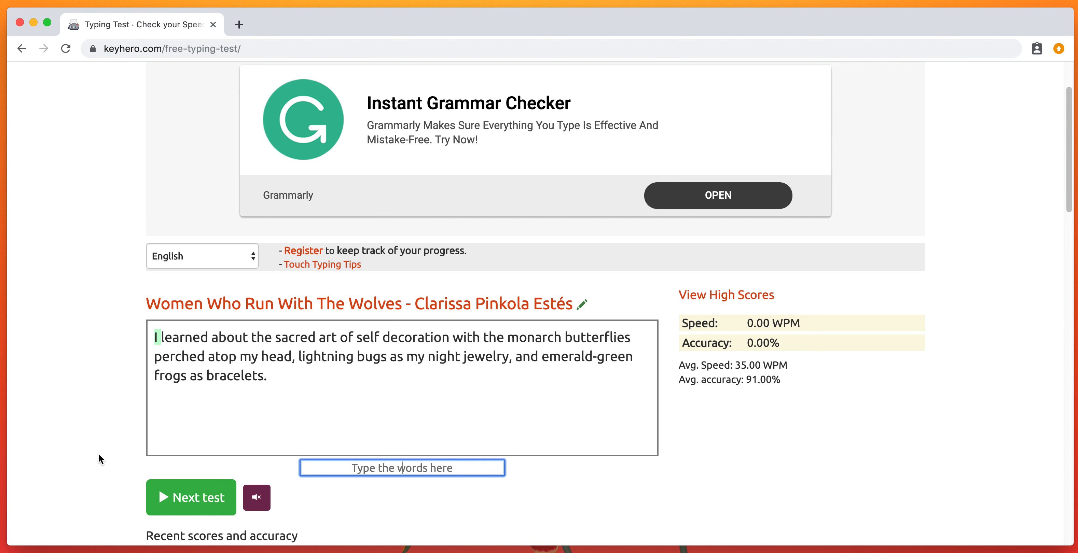
text(I lear)
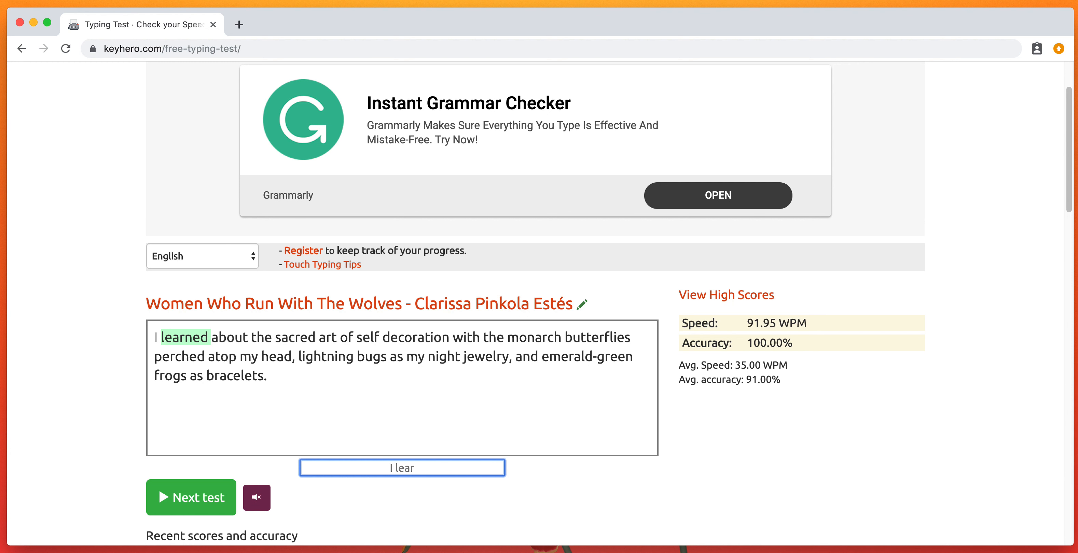